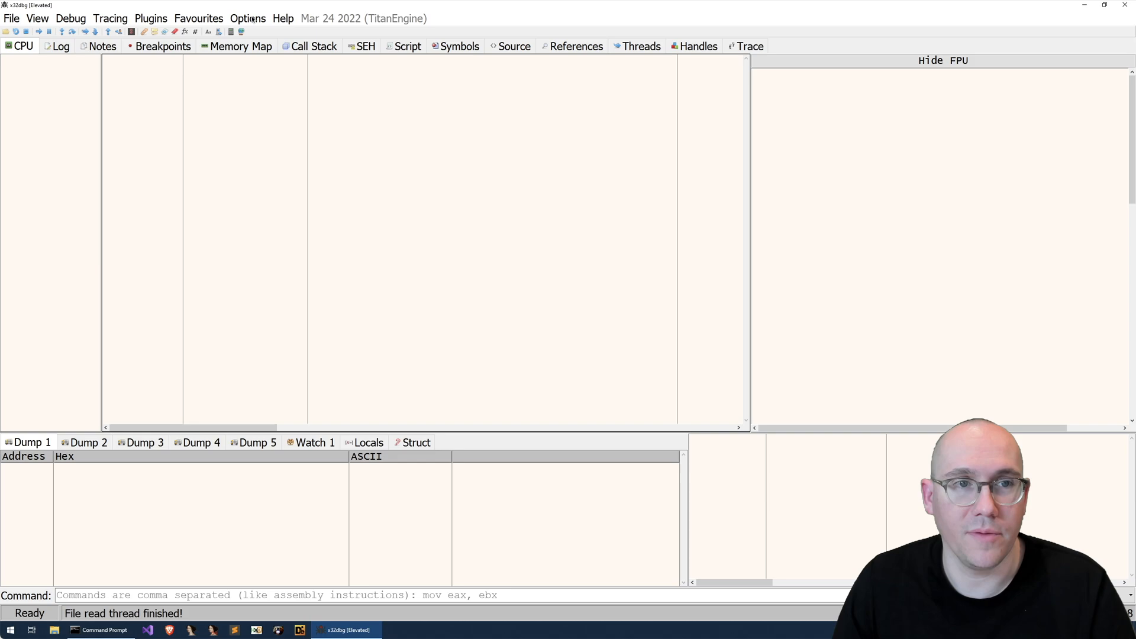
Open Options > Preferences to show the Events tab's break-on checkboxes.
left_click(248, 18)
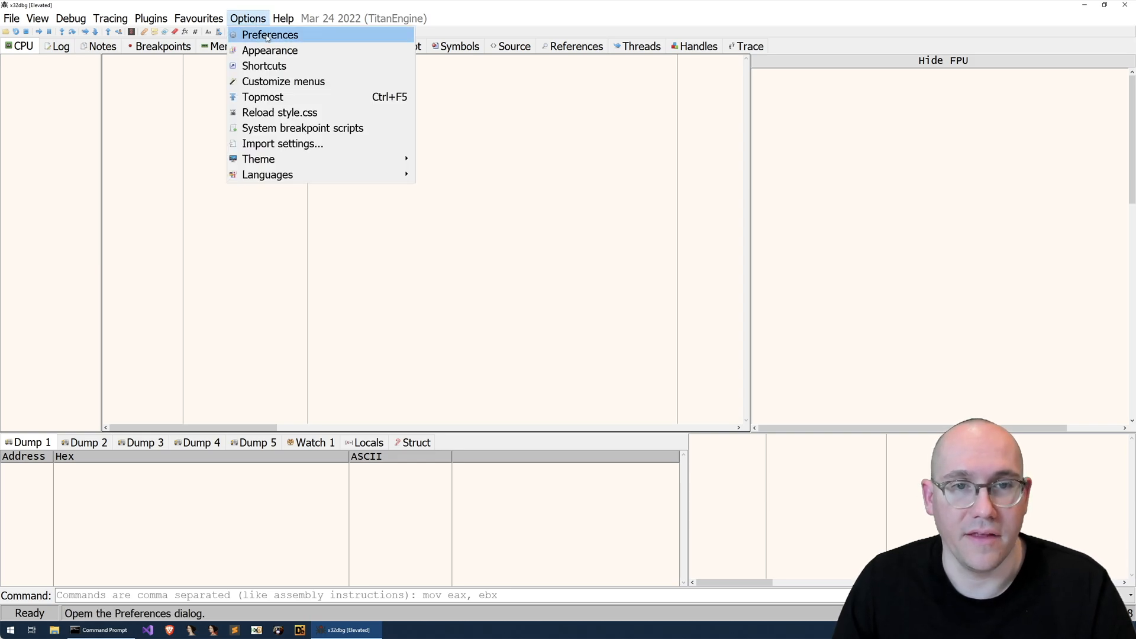
left_click(268, 35)
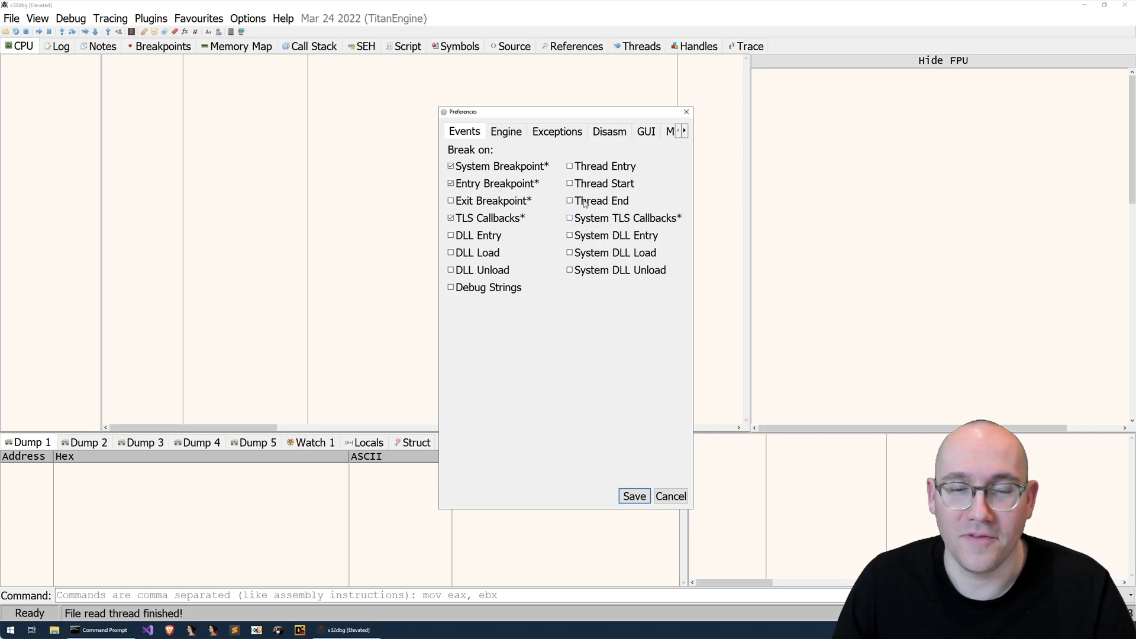
mouse_move(487, 188)
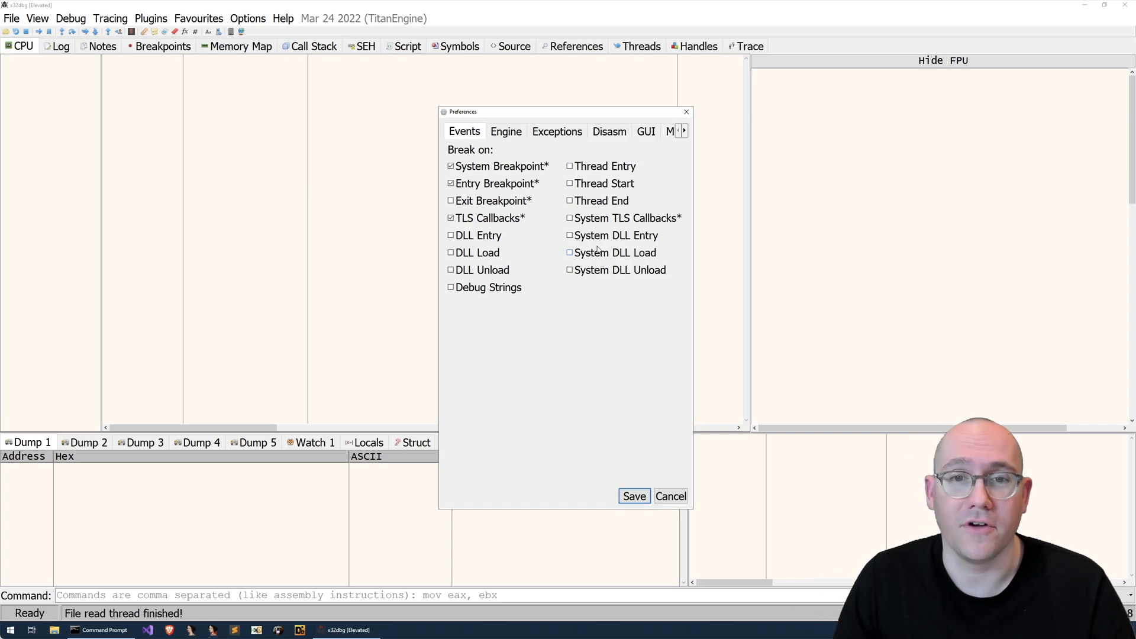
mouse_move(546, 225)
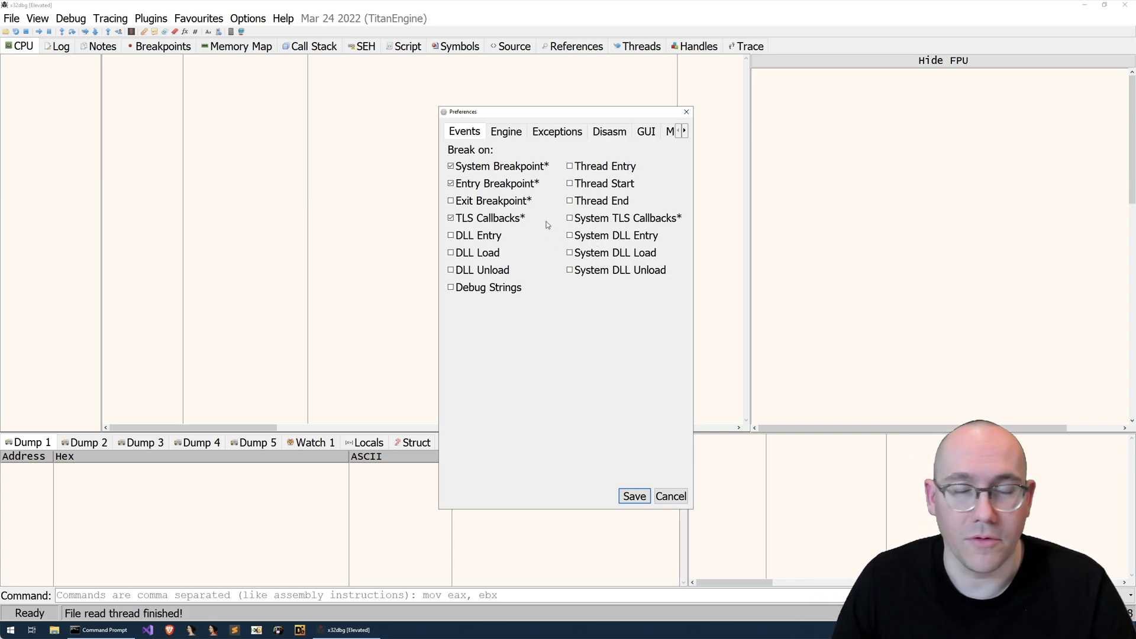